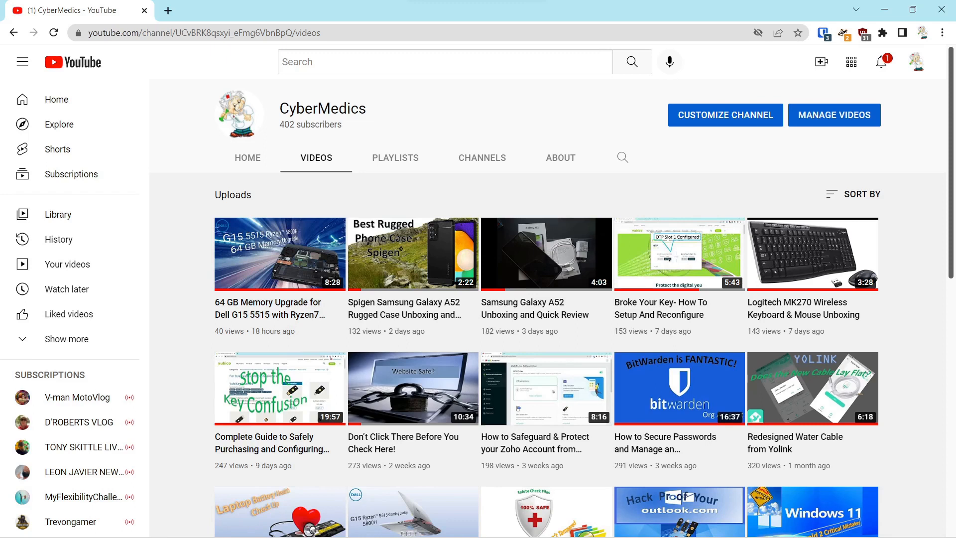
{"action": "mouse_move", "coordinate": [381, 97]}
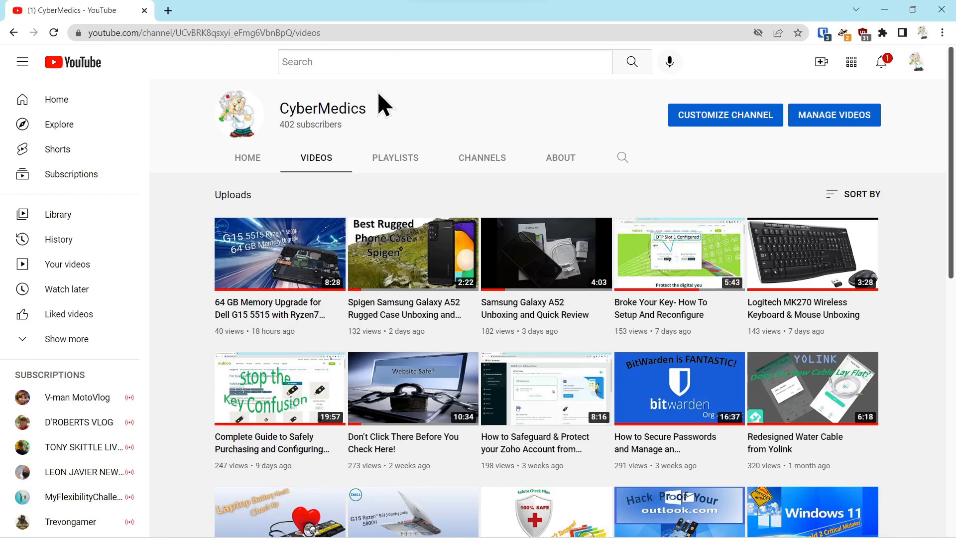
{"action": "mouse_move", "coordinate": [291, 270]}
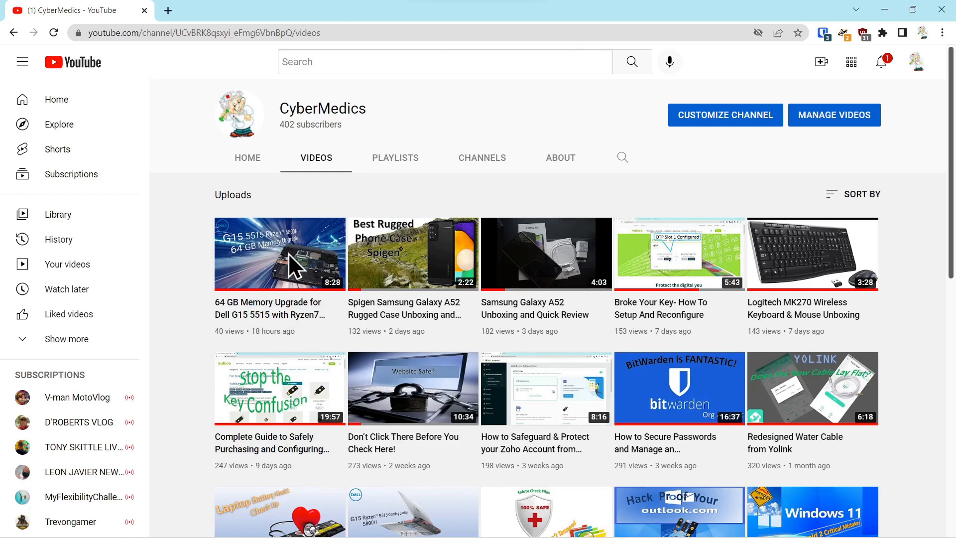
{"action": "mouse_move", "coordinate": [264, 276]}
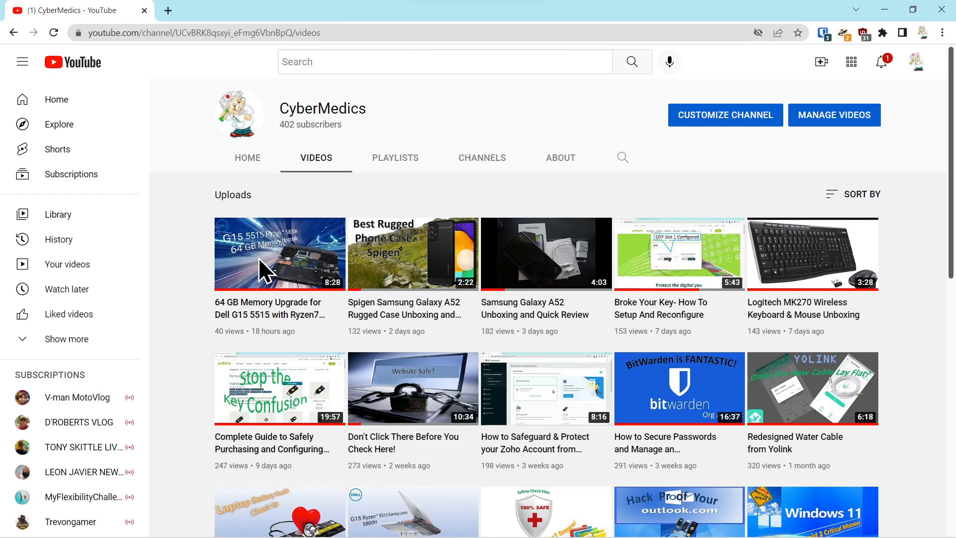
- Open the 64 GB Memory Upgrade for Dell G15 5515 video in a new tab and copy its URL
{"action": "right_click", "coordinate": [268, 268]}
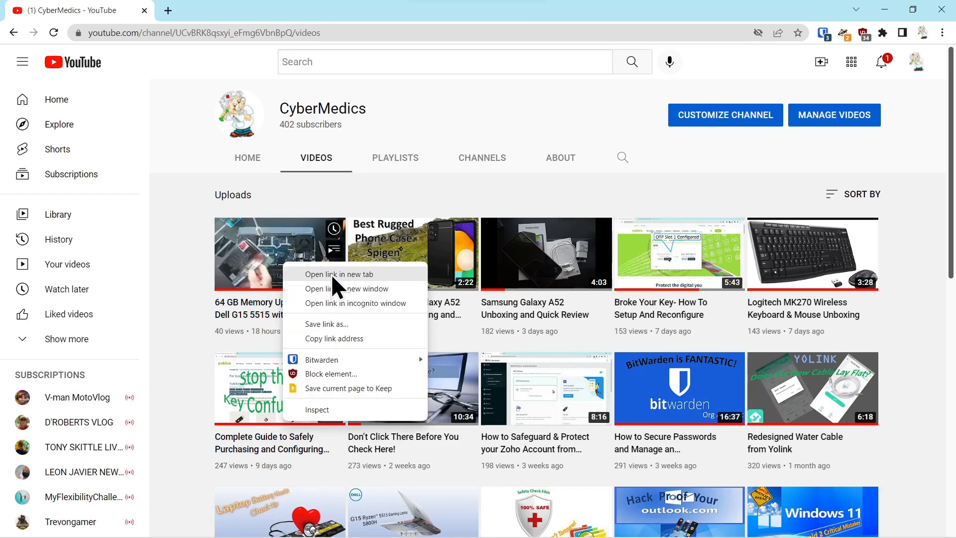
{"action": "left_click", "coordinate": [338, 274]}
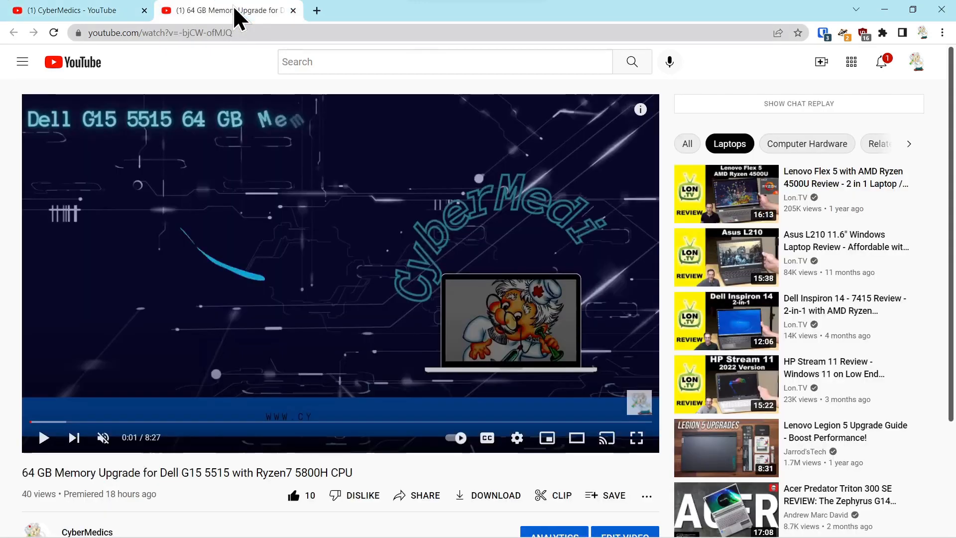
{"action": "mouse_move", "coordinate": [171, 42]}
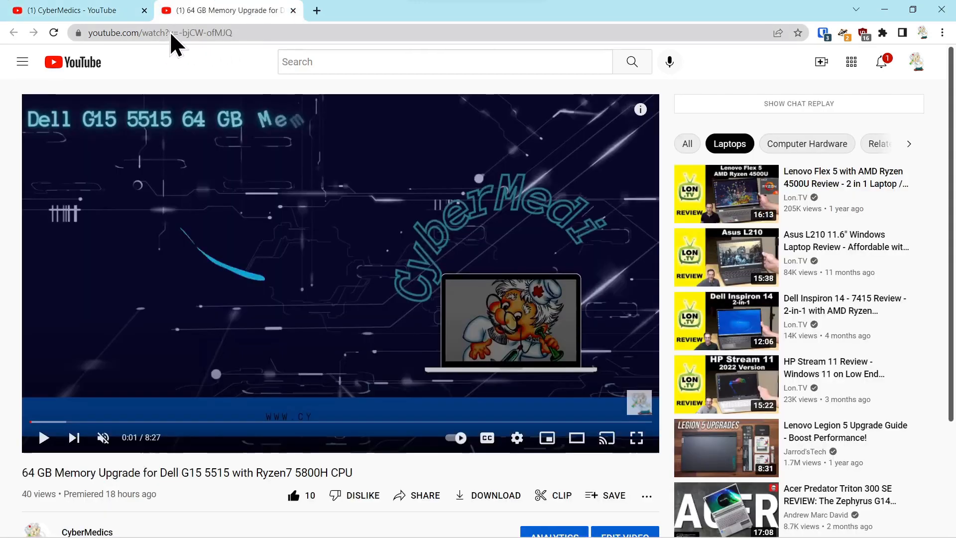
{"action": "right_click", "coordinate": [170, 32]}
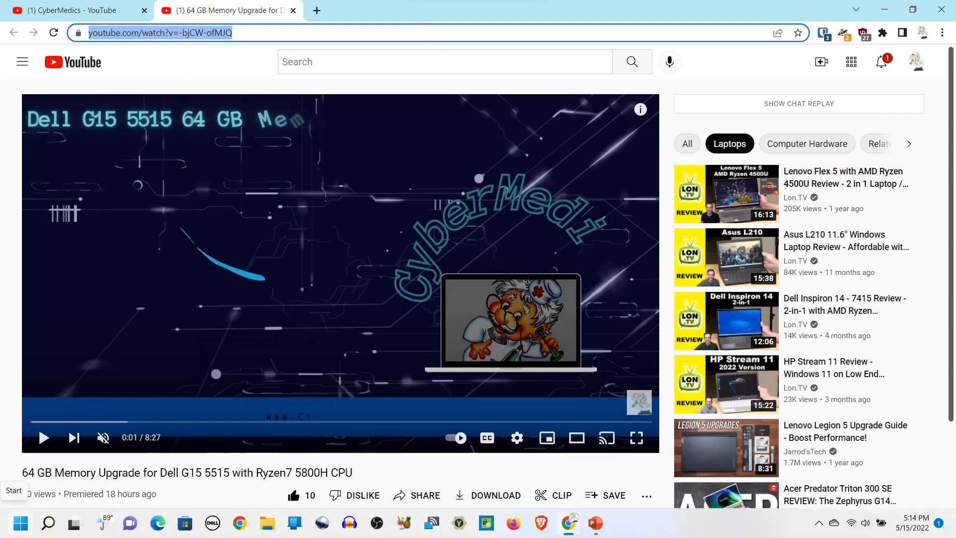
- Launch VLC media player from the Start menu search for 'vlc media player'
{"action": "left_click", "coordinate": [20, 522]}
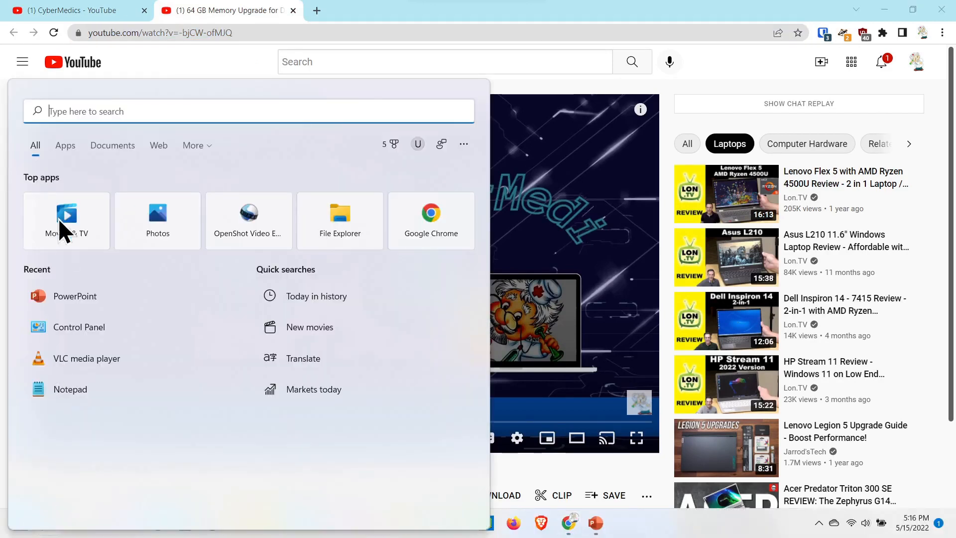
{"action": "type", "text": "vlc media player"}
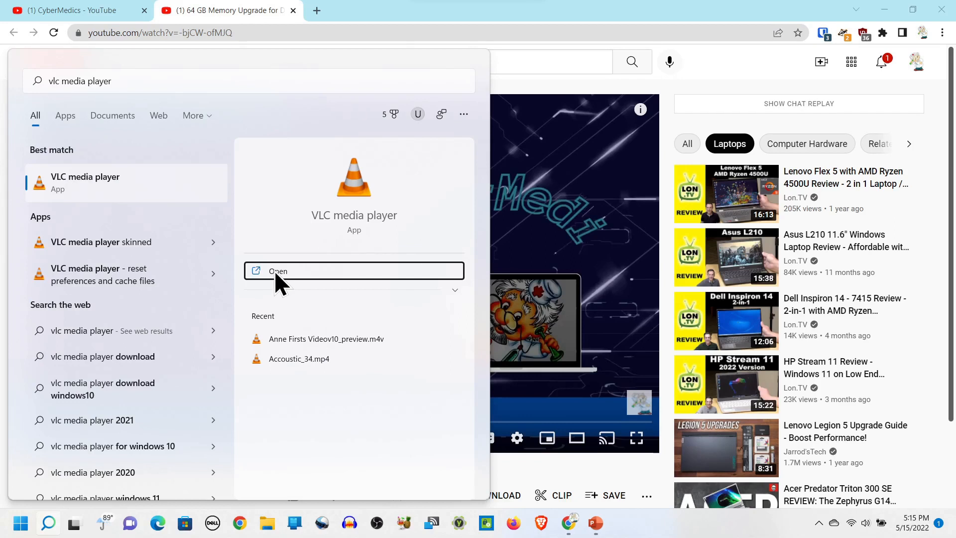
{"action": "left_click", "coordinate": [276, 271]}
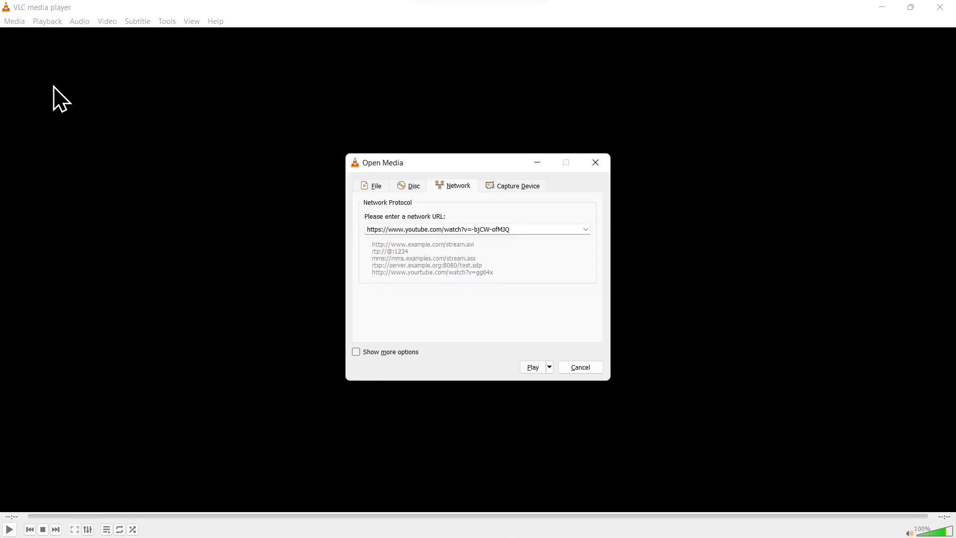
{"action": "mouse_move", "coordinate": [432, 237]}
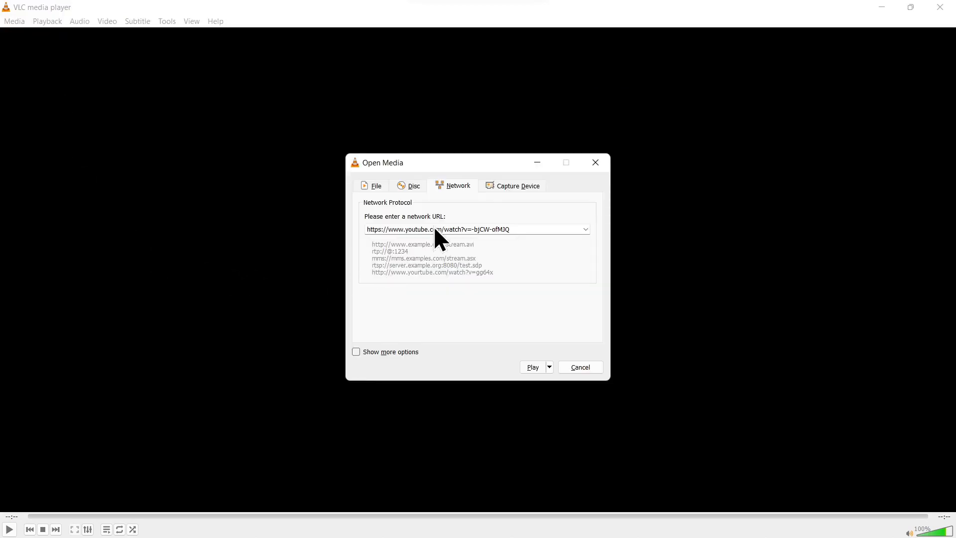
{"action": "mouse_move", "coordinate": [444, 249]}
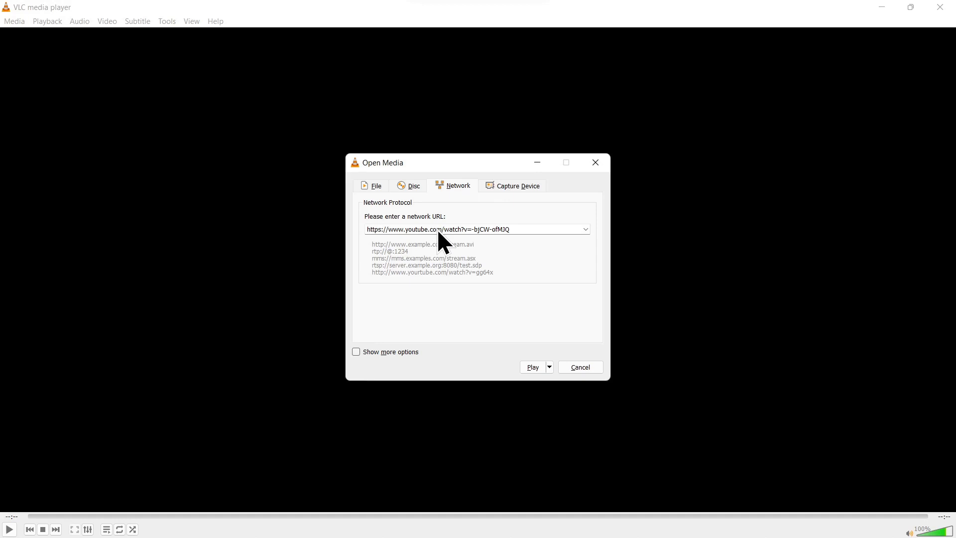
- Paste the YouTube URL into Open Network Stream and start streaming the video
{"action": "right_click", "coordinate": [438, 229]}
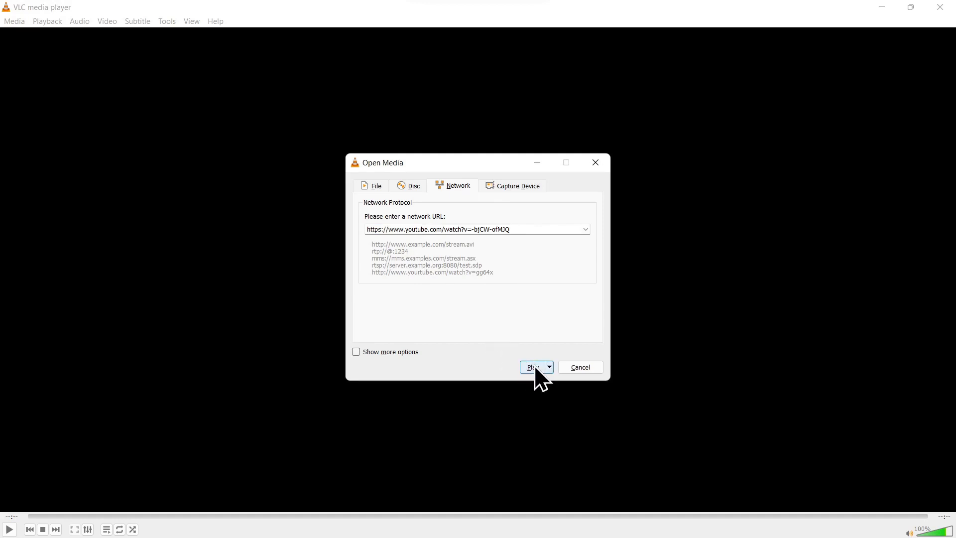
{"action": "left_click", "coordinate": [532, 367]}
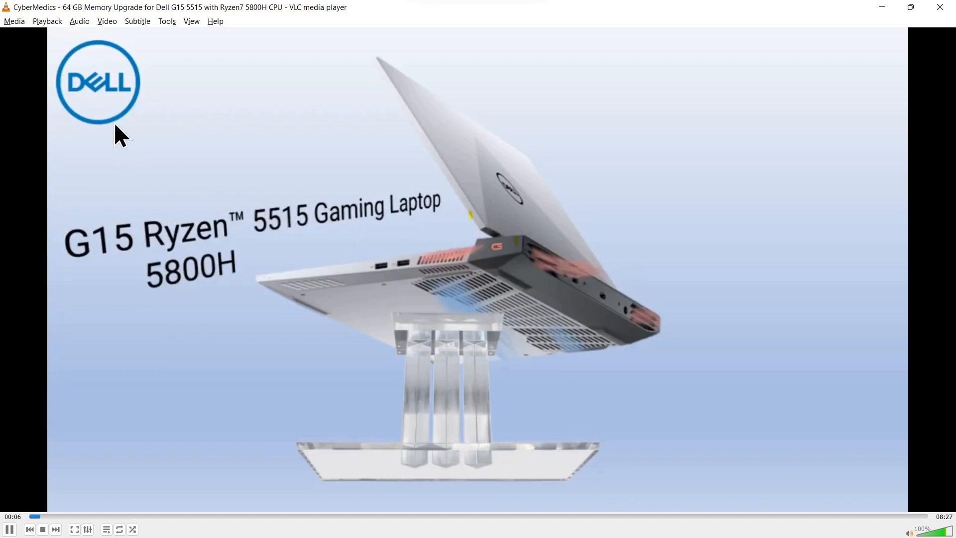
{"action": "mouse_move", "coordinate": [175, 35]}
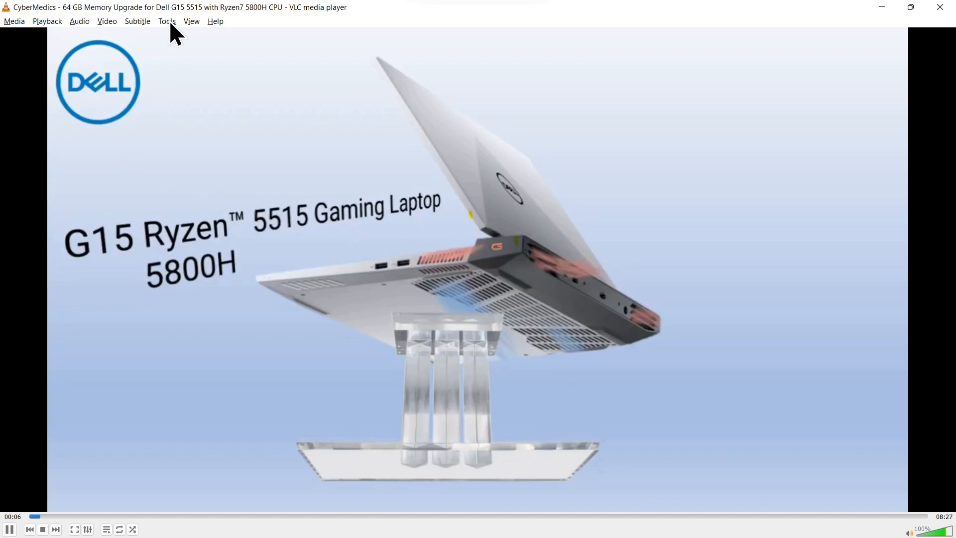
{"action": "mouse_move", "coordinate": [171, 35]}
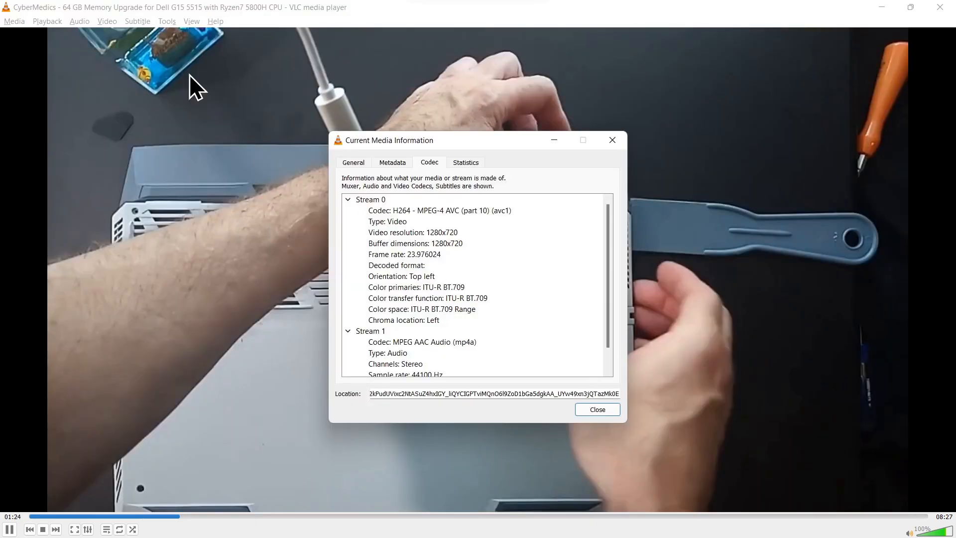
{"action": "mouse_move", "coordinate": [430, 120]}
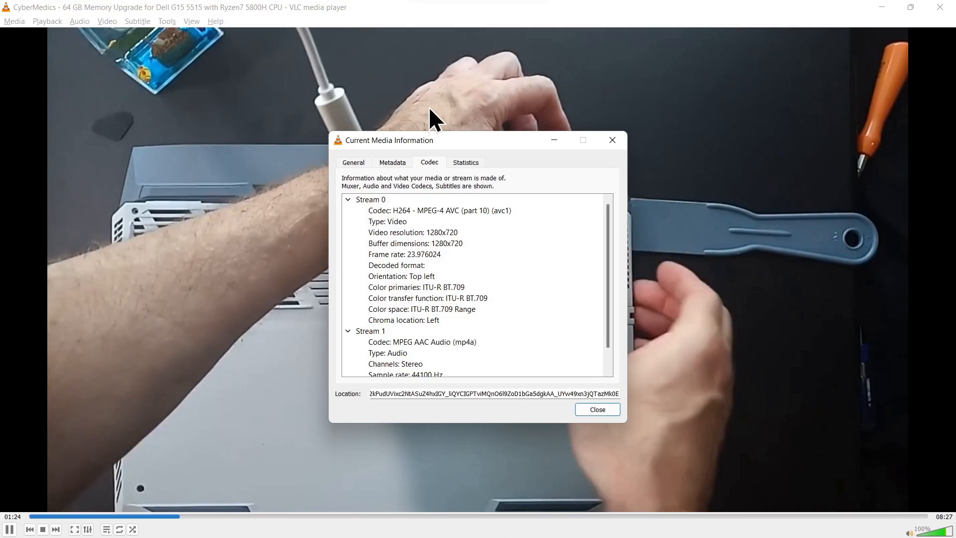
{"action": "mouse_move", "coordinate": [521, 416]}
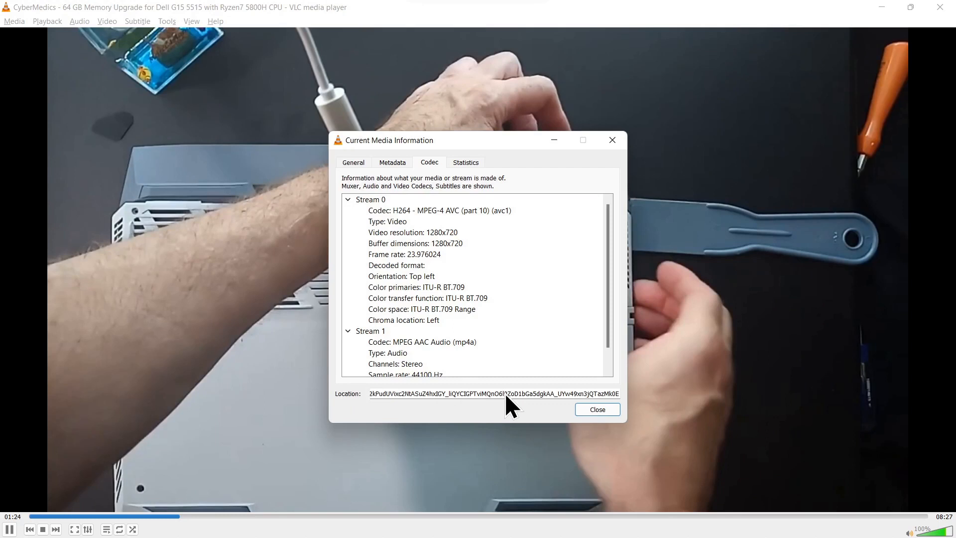
- Select and copy the full stream Location address from the Codec information
{"action": "right_click", "coordinate": [508, 395]}
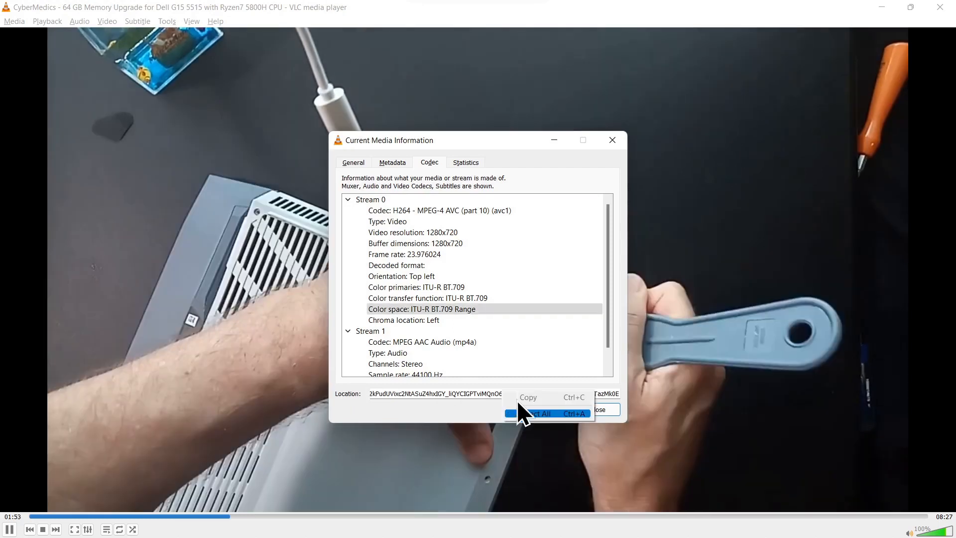
{"action": "left_click", "coordinate": [537, 413]}
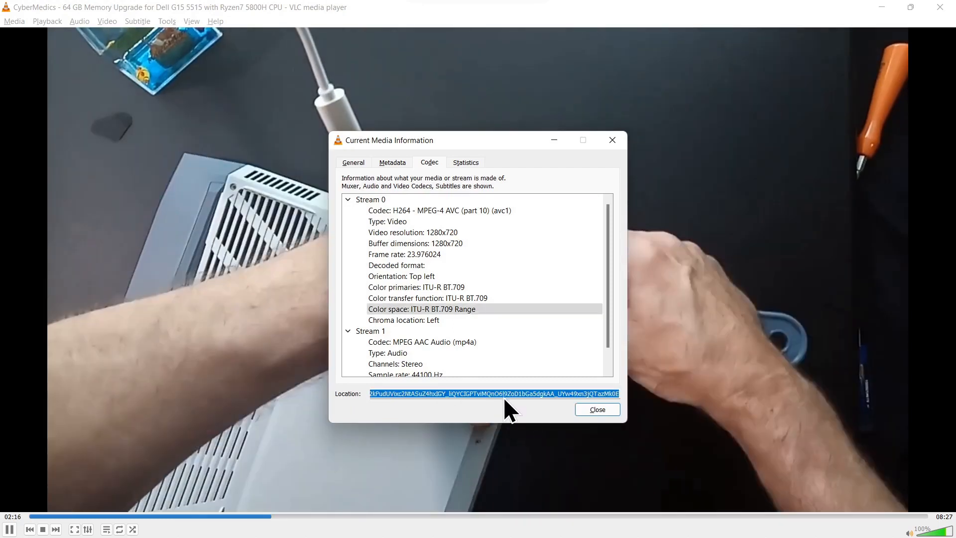
{"action": "right_click", "coordinate": [495, 394]}
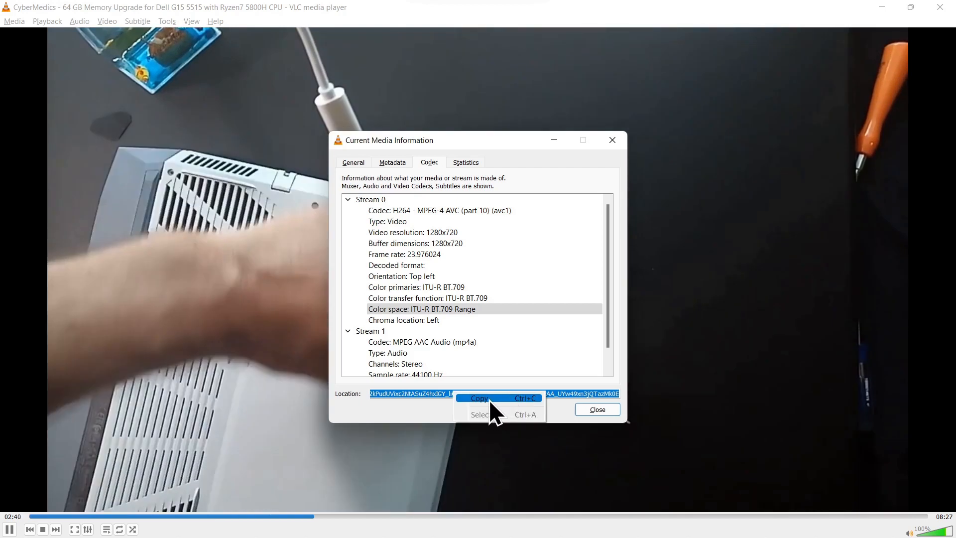
{"action": "left_click", "coordinate": [480, 399]}
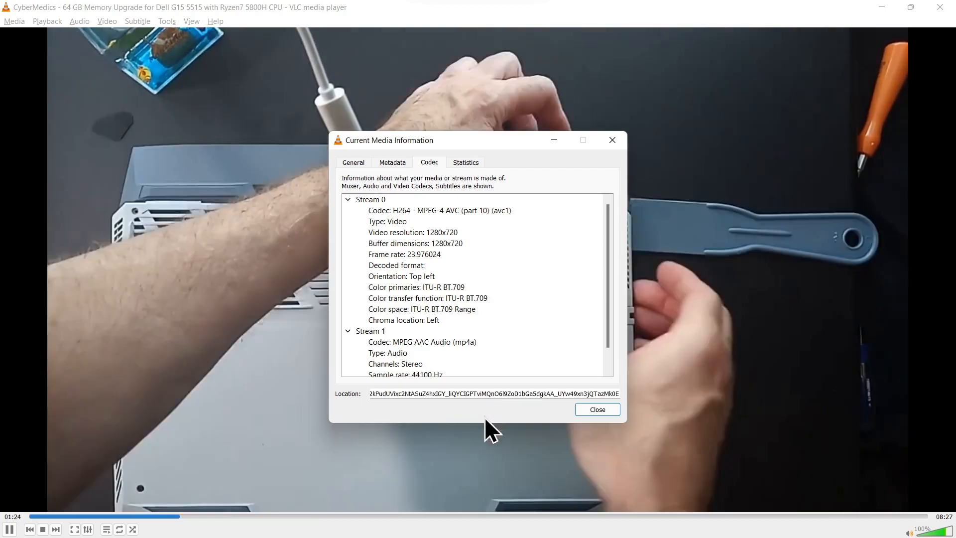
{"action": "mouse_move", "coordinate": [526, 528]}
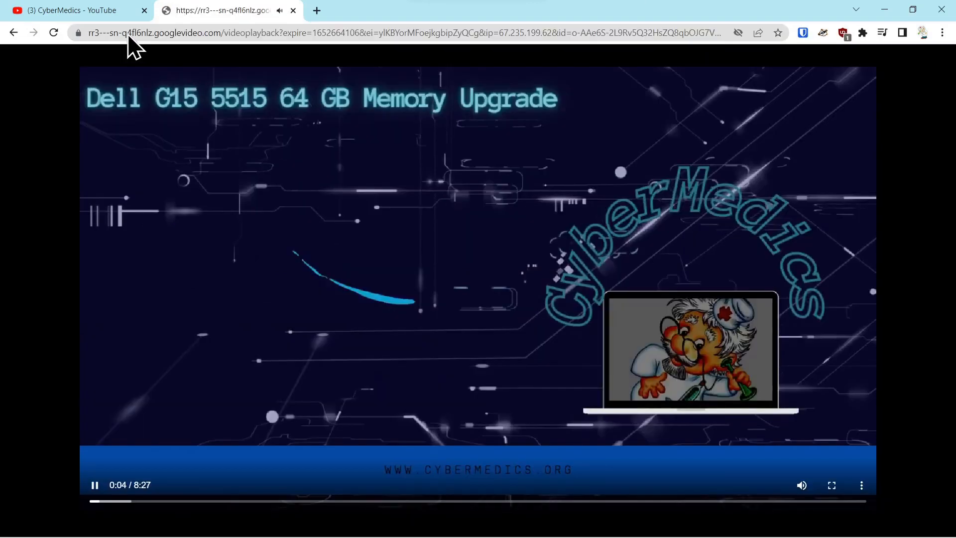
{"action": "mouse_move", "coordinate": [194, 201]}
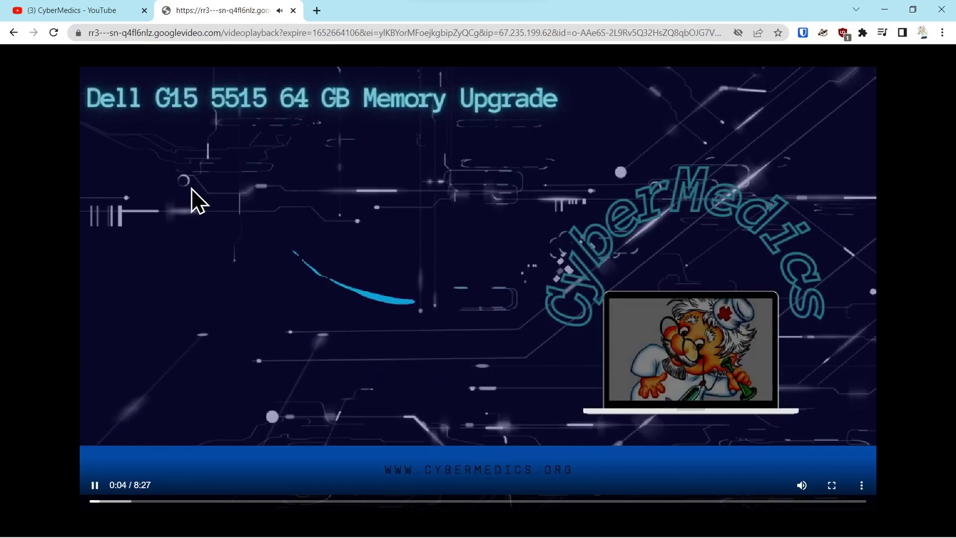
- Play the stream address in a Chrome tab and choose Save video as
{"action": "right_click", "coordinate": [194, 207]}
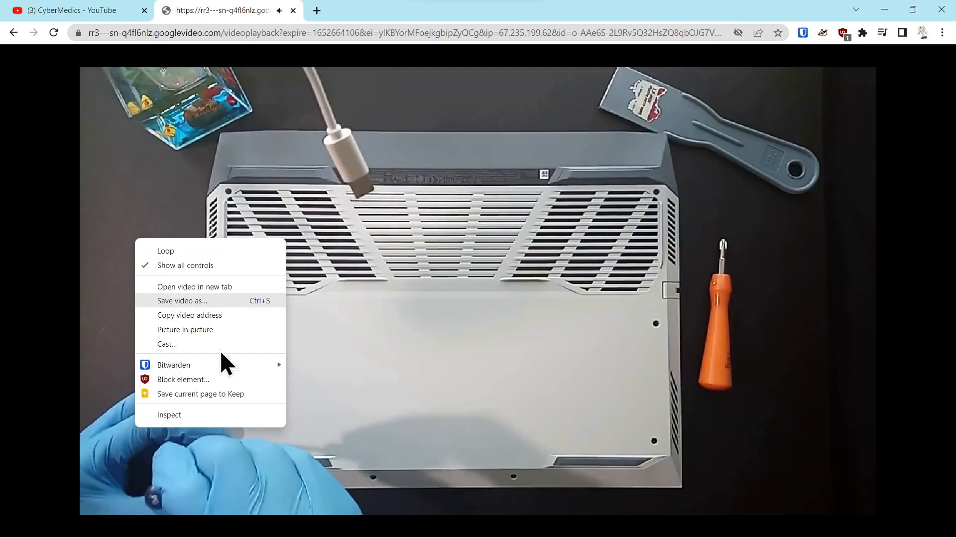
{"action": "mouse_move", "coordinate": [195, 315]}
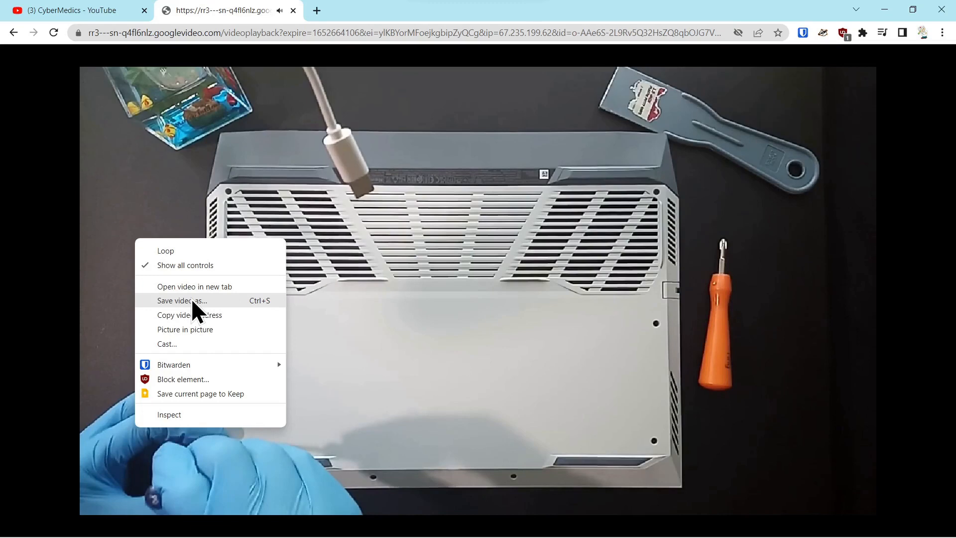
{"action": "left_click", "coordinate": [181, 301]}
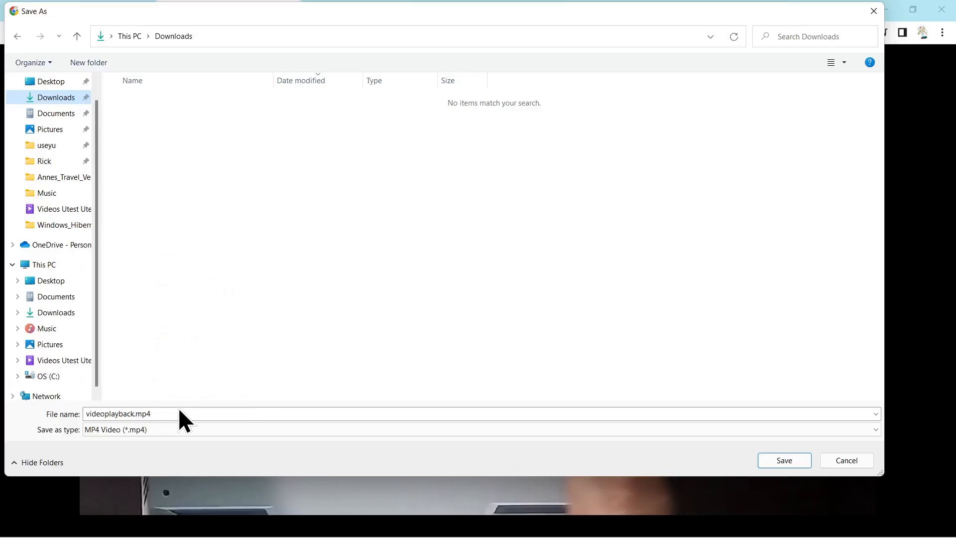
{"action": "mouse_move", "coordinate": [207, 434]}
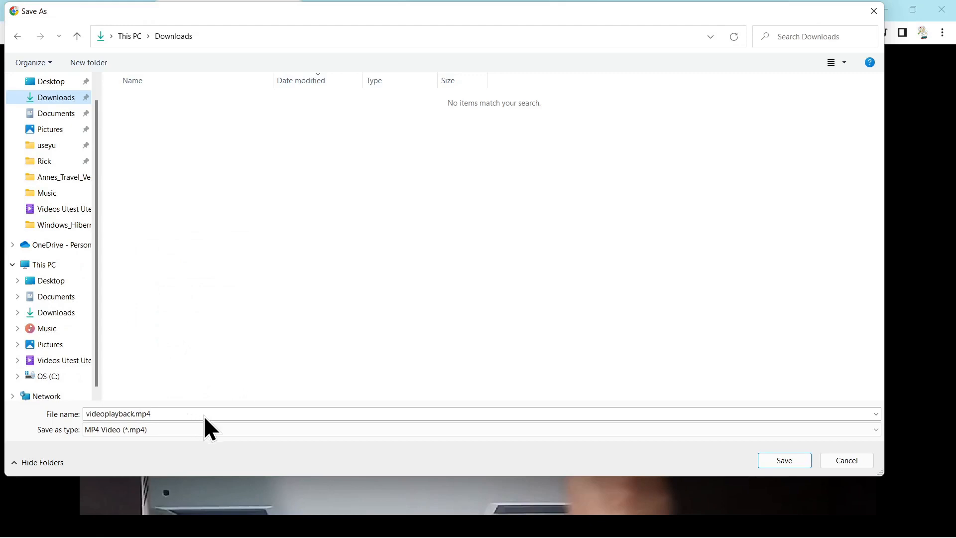
{"action": "mouse_move", "coordinate": [560, 430]}
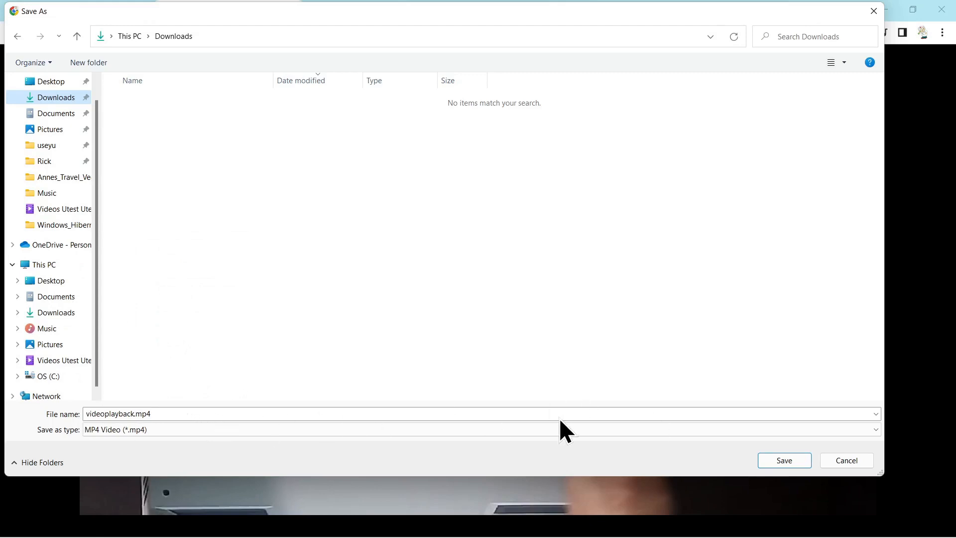
{"action": "mouse_move", "coordinate": [785, 460]}
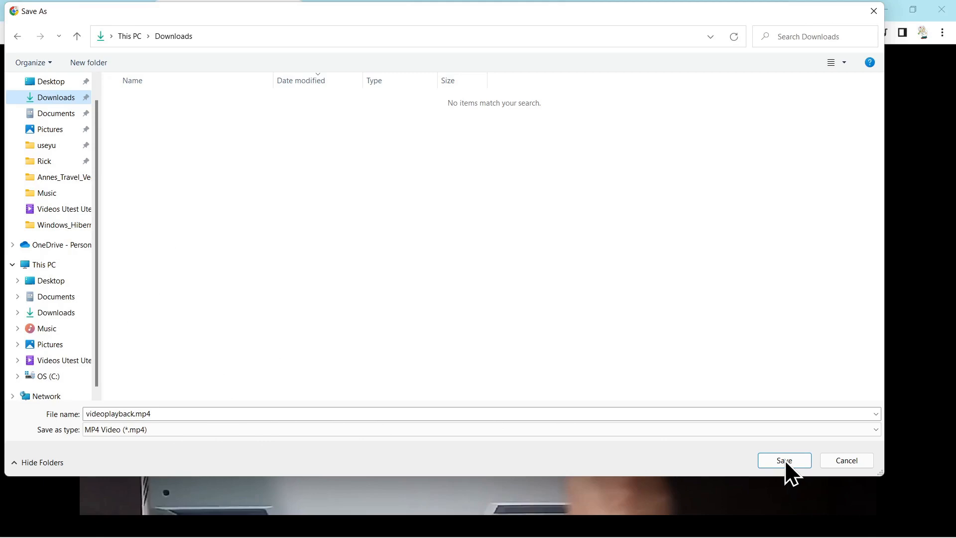
- Save the video as videoplayback.mp4 in the Downloads folder
{"action": "left_click", "coordinate": [785, 460]}
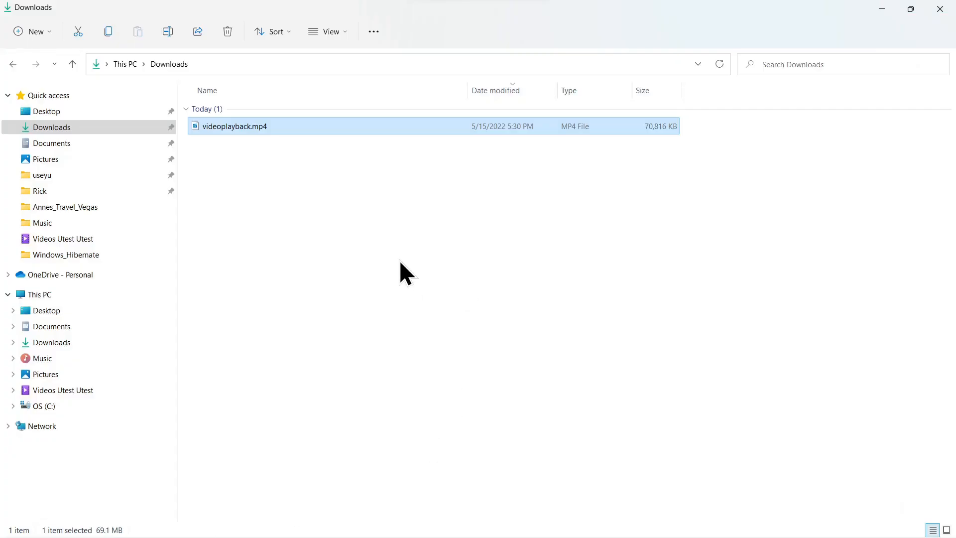
{"action": "mouse_move", "coordinate": [428, 225]}
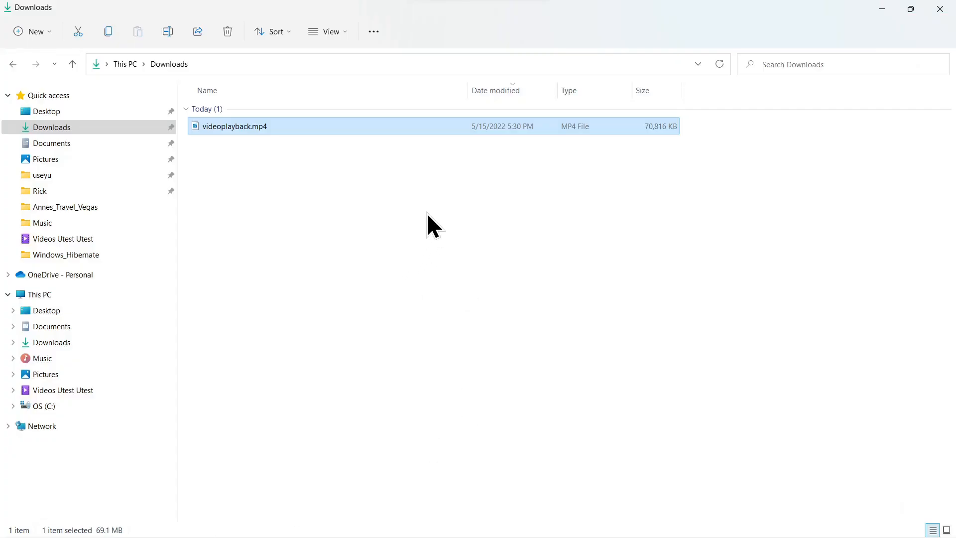
{"action": "mouse_move", "coordinate": [234, 142]}
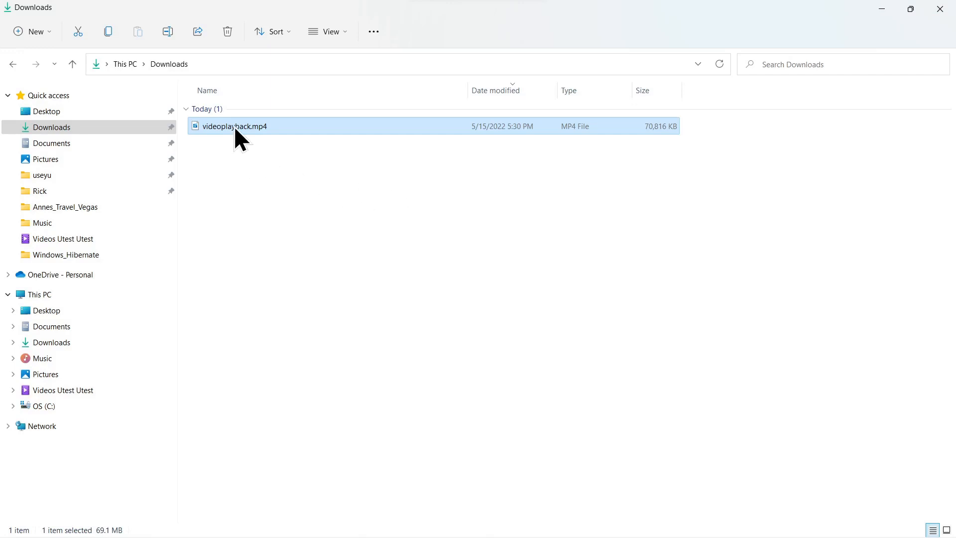
- Play the downloaded videoplayback.mp4 from the Downloads folder
{"action": "double_click", "coordinate": [235, 127]}
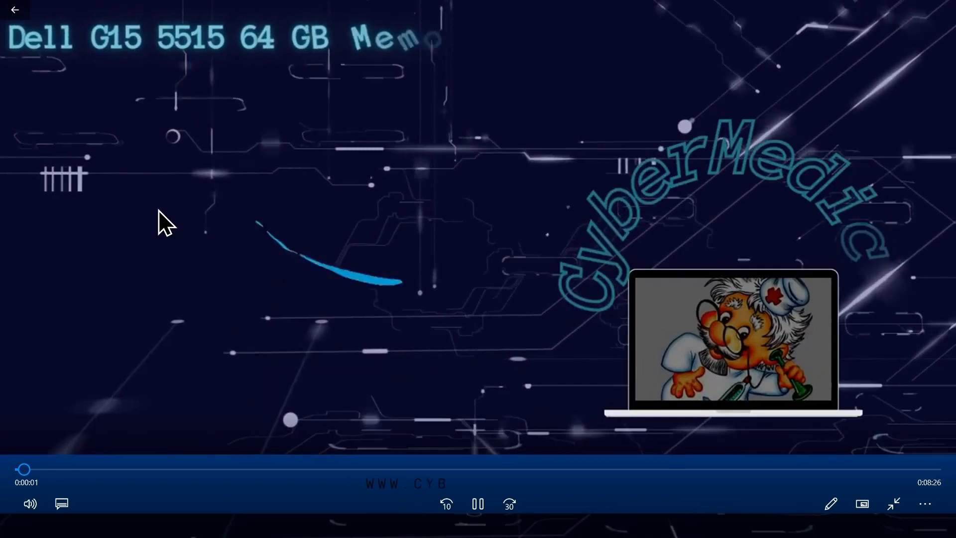
{"action": "mouse_move", "coordinate": [351, 333]}
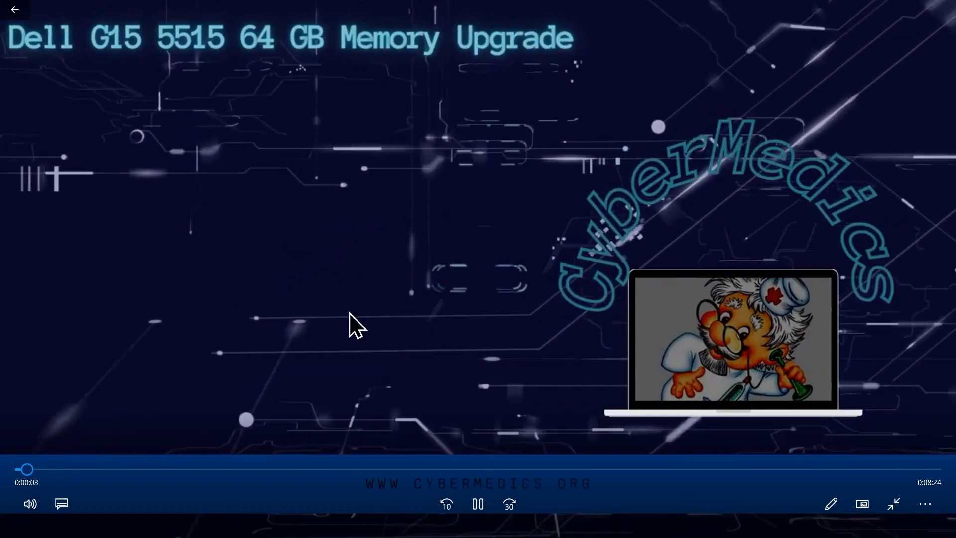